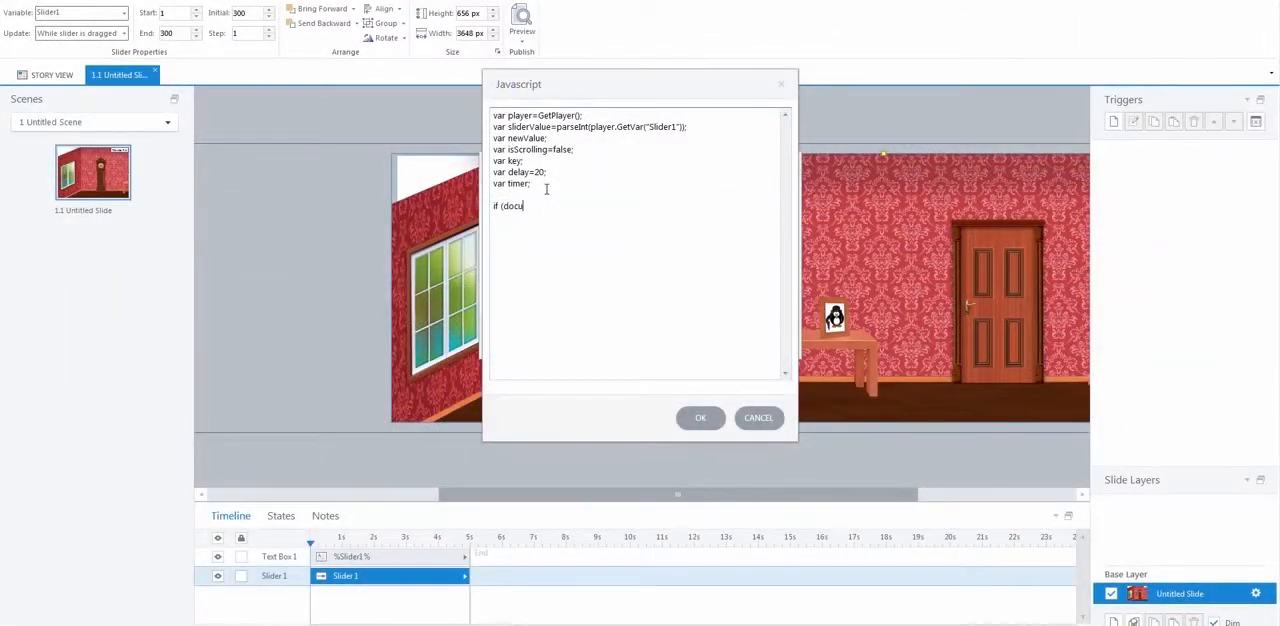
pyautogui.write('ment')
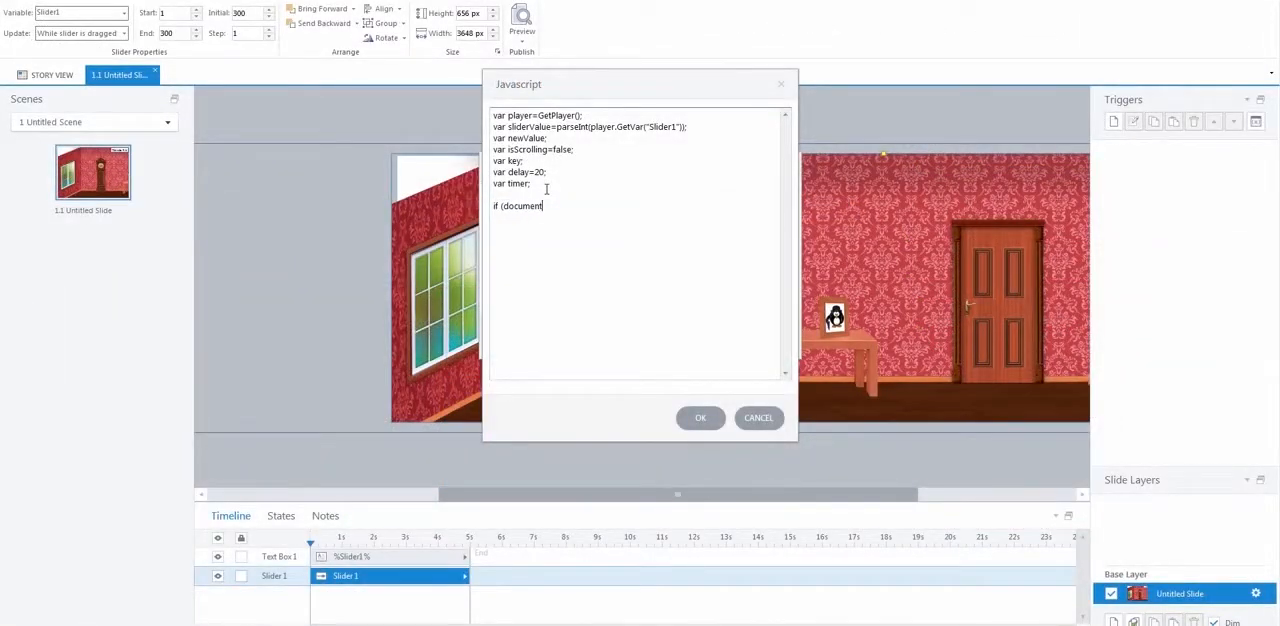